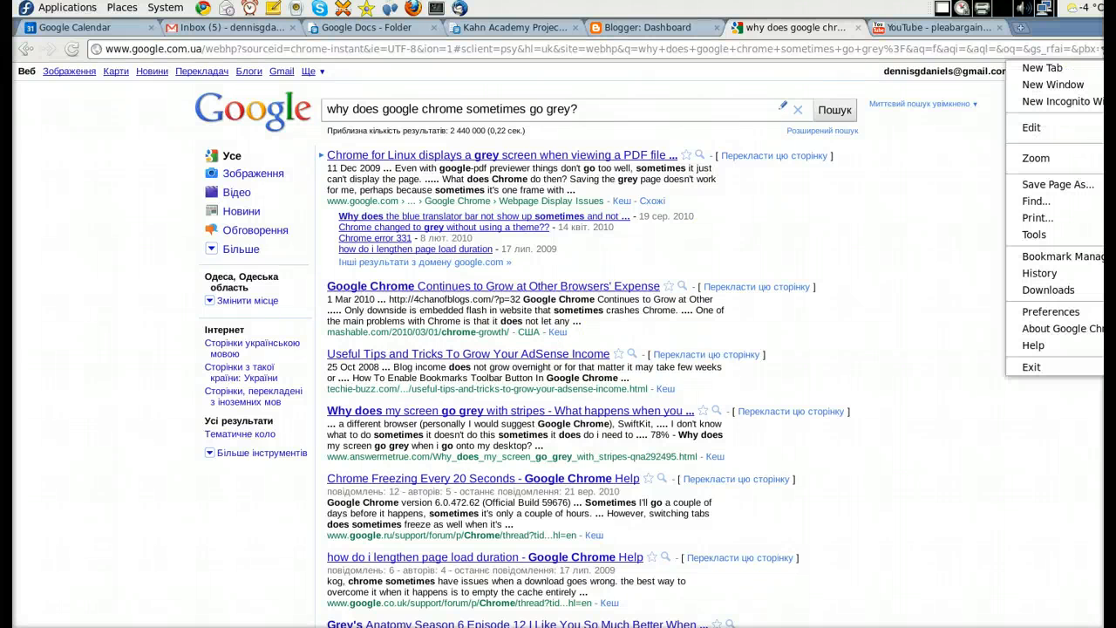
- Show Chrome's version information, move it aside, and dismiss it
left_click(1060, 328)
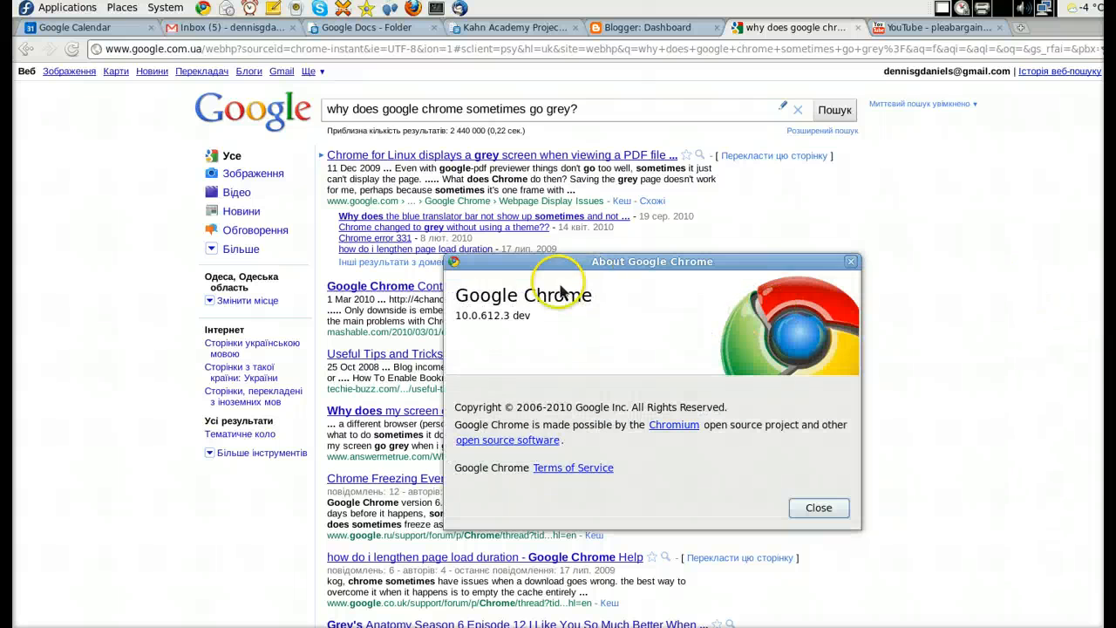
left_click_drag(652, 262, 622, 204)
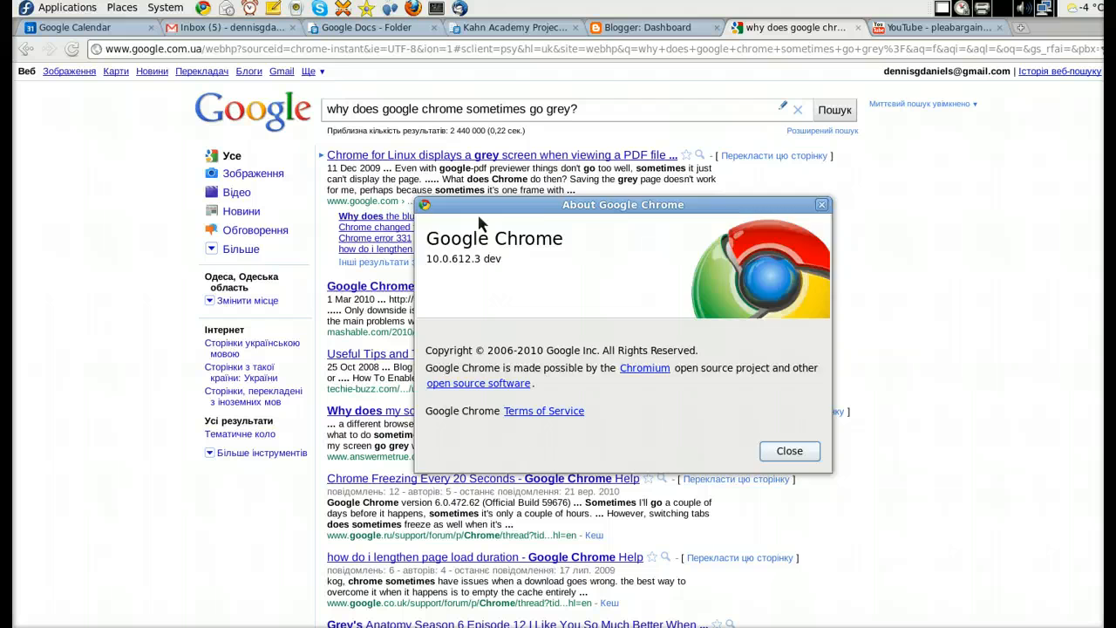
left_click(788, 450)
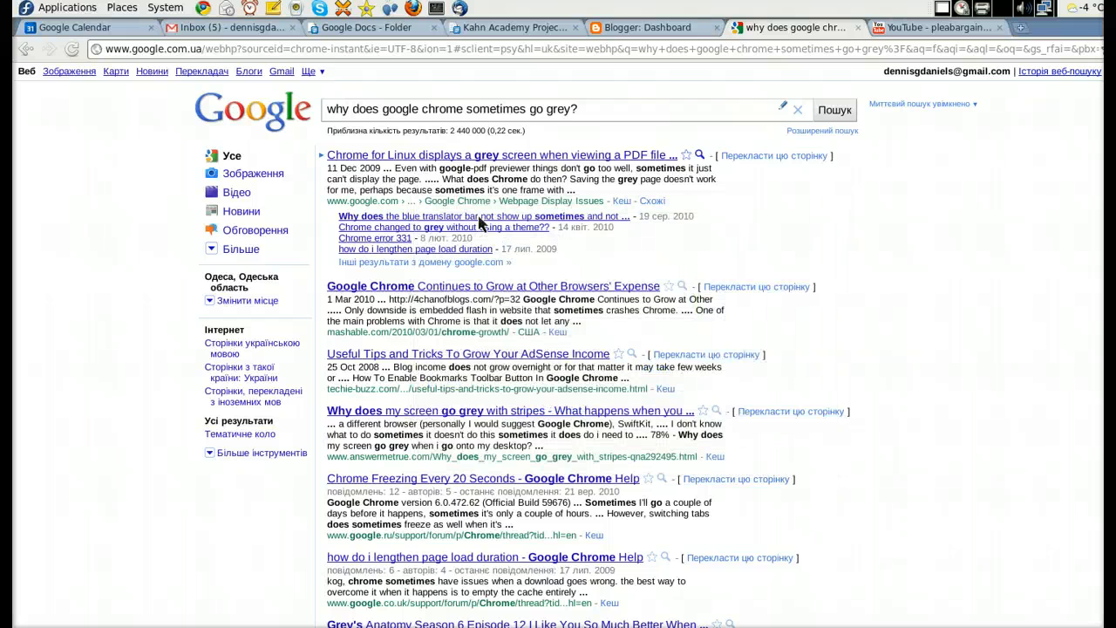
mouse_move(816, 260)
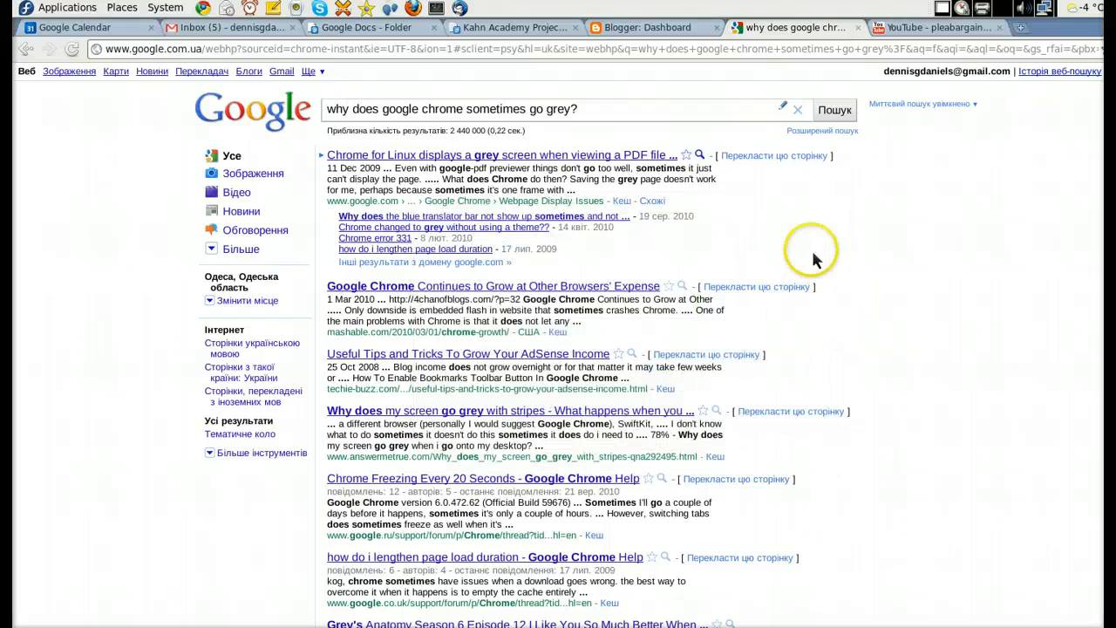
mouse_move(680, 255)
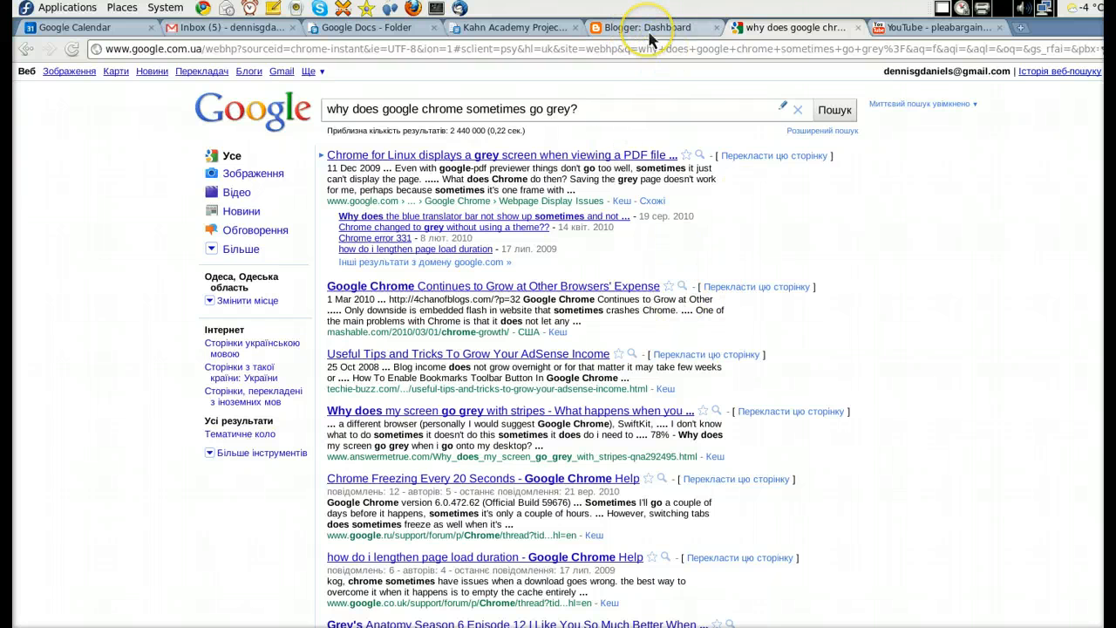
- Bring up the Blogger dashboard, which appears dimmed with a quick sharing buttons notice
left_click(646, 28)
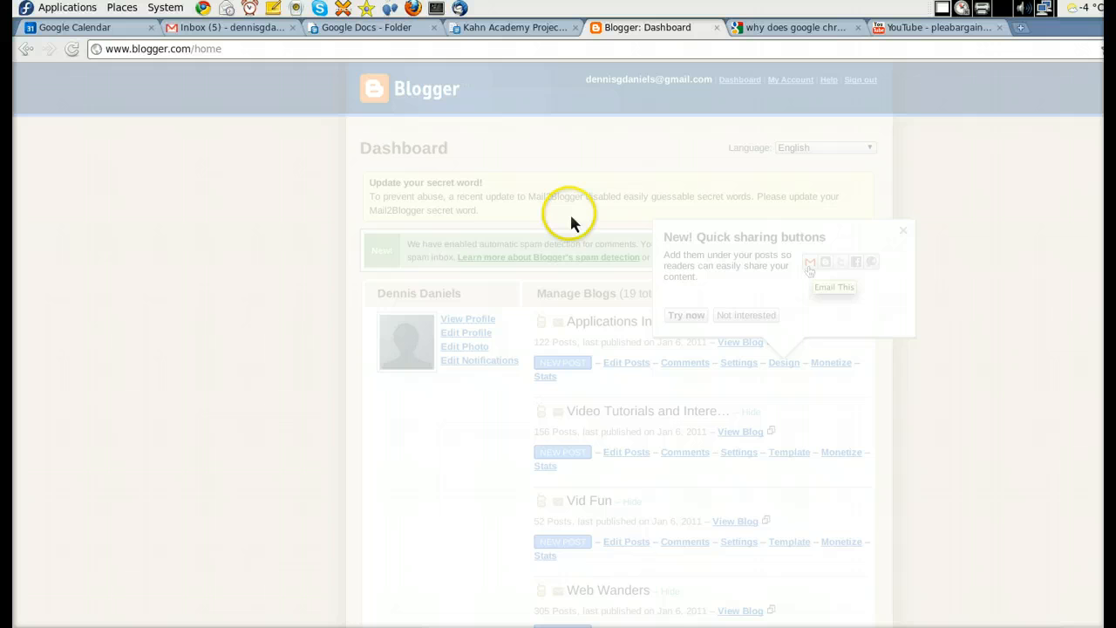
mouse_move(879, 306)
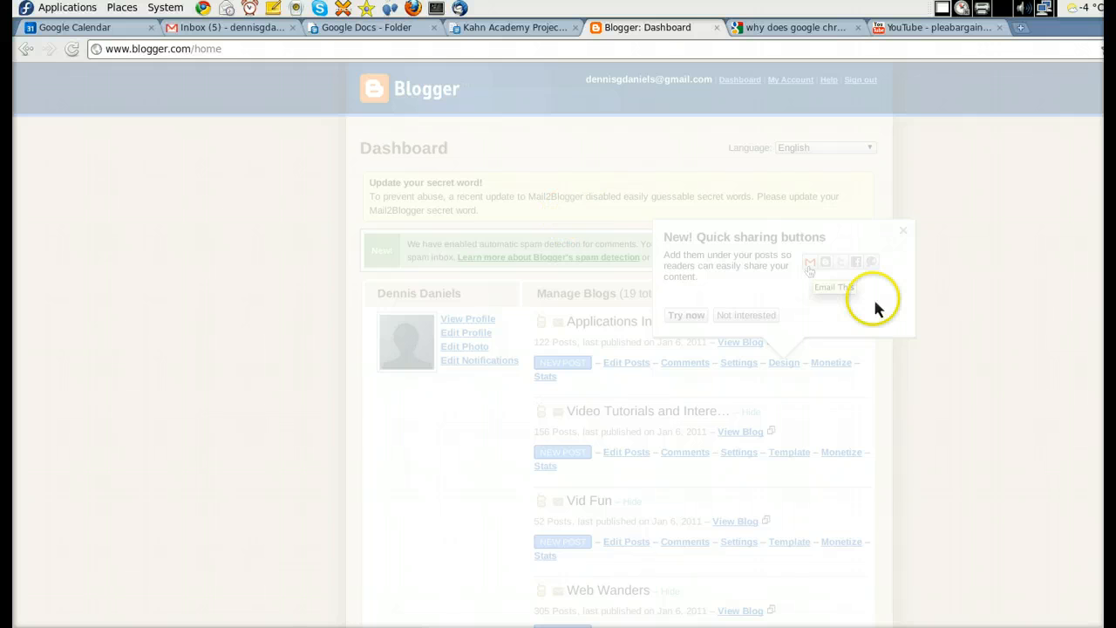
mouse_move(516, 212)
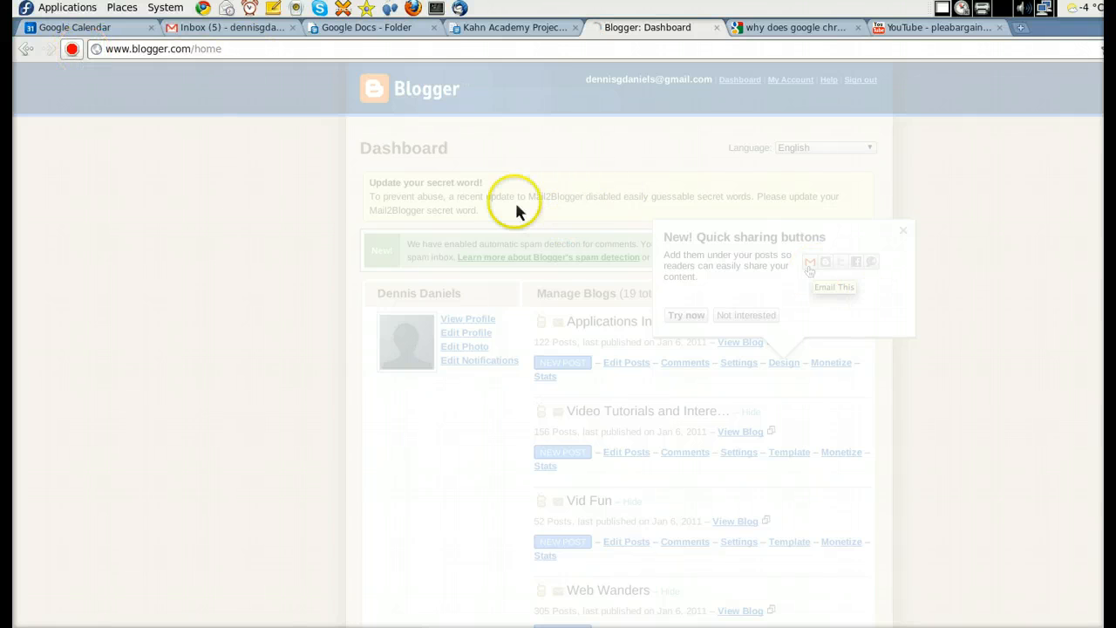
mouse_move(621, 225)
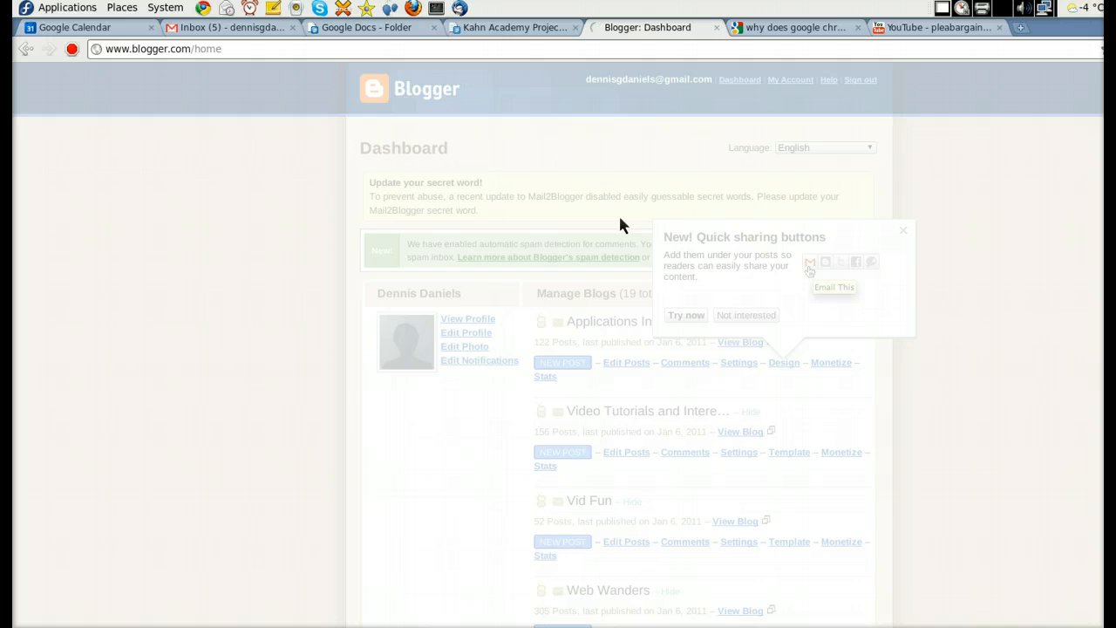
mouse_move(607, 207)
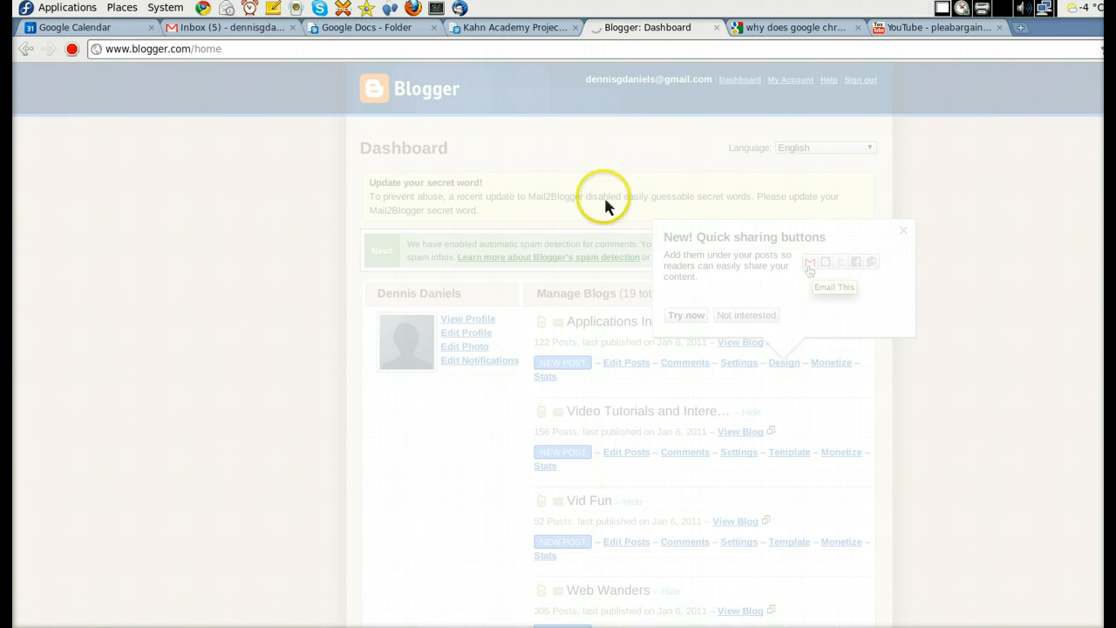
mouse_move(684, 162)
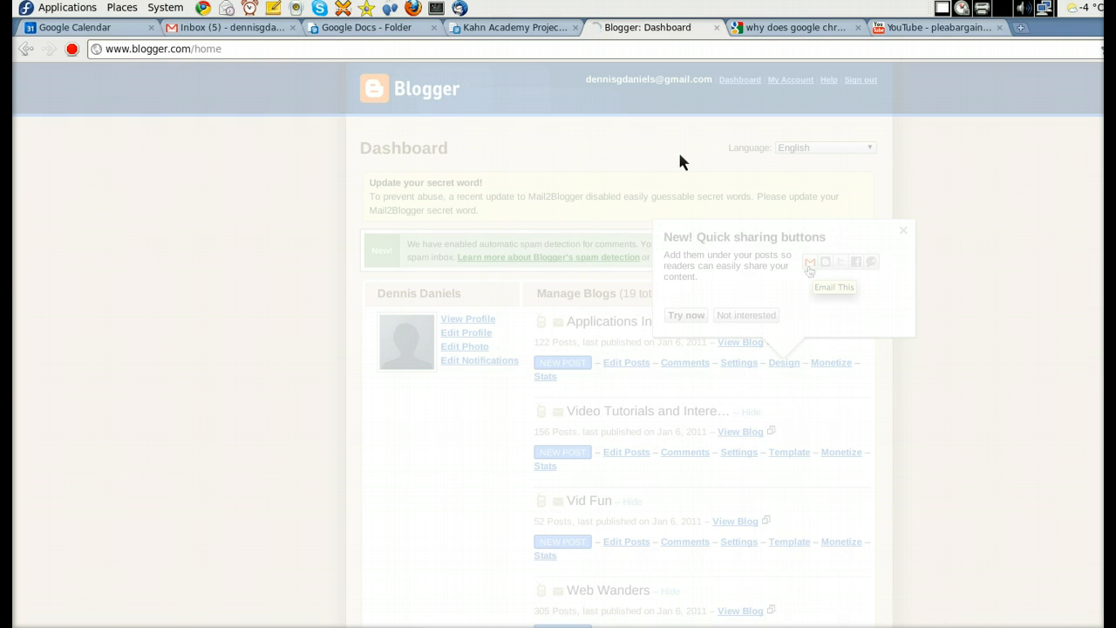
left_click(904, 231)
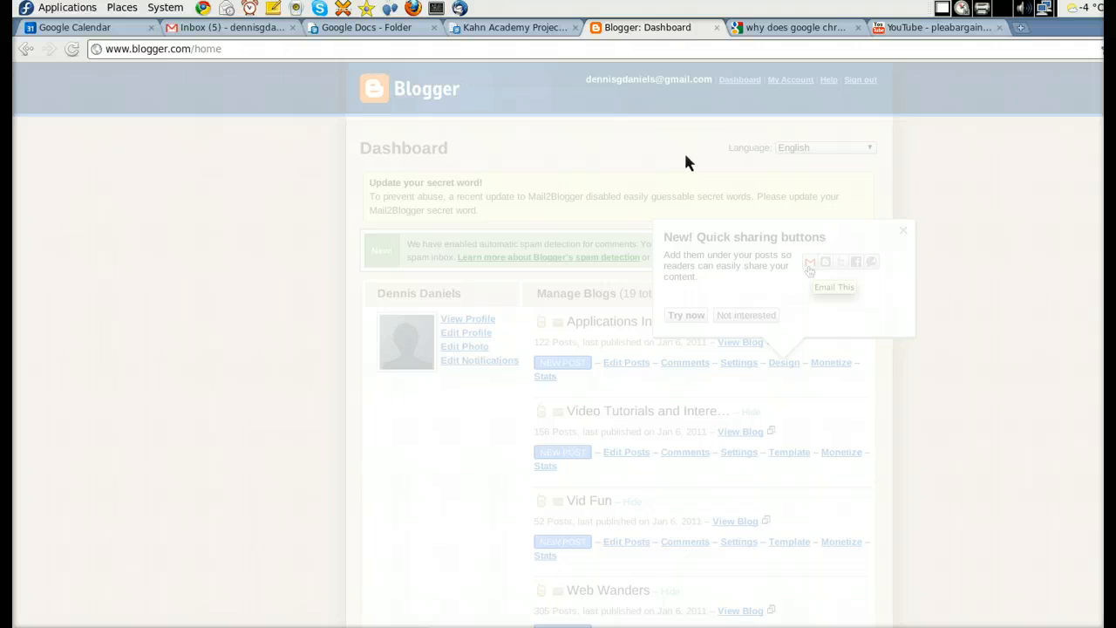
- Review results for 'google chrome go grey?', revisit the grey dashboard, and land on the Kahn Academy Project doc
left_click(796, 27)
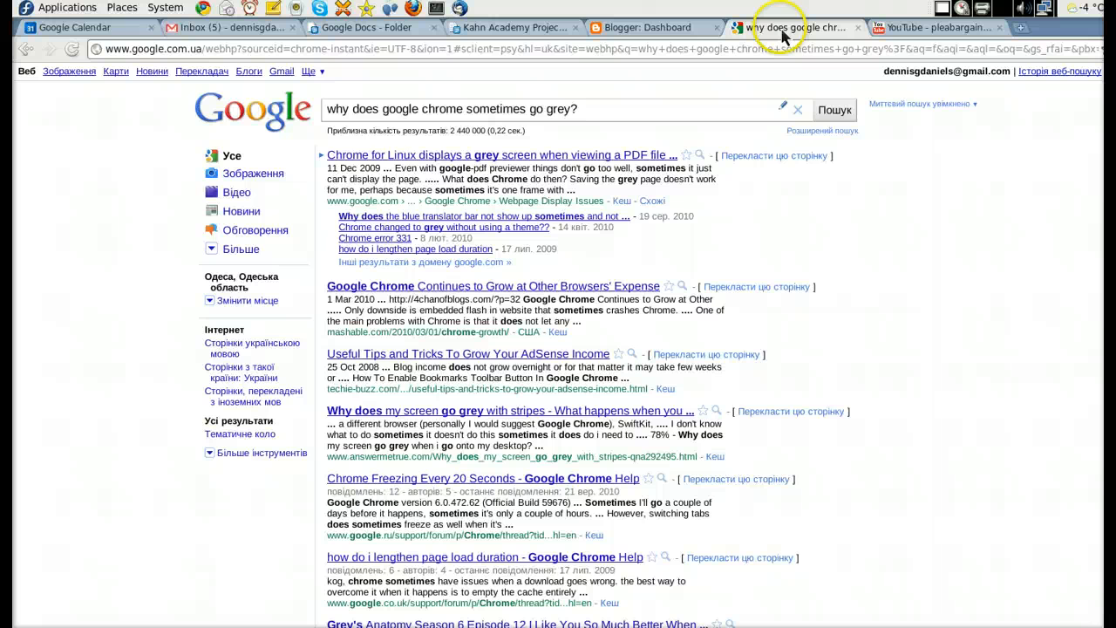
mouse_move(584, 118)
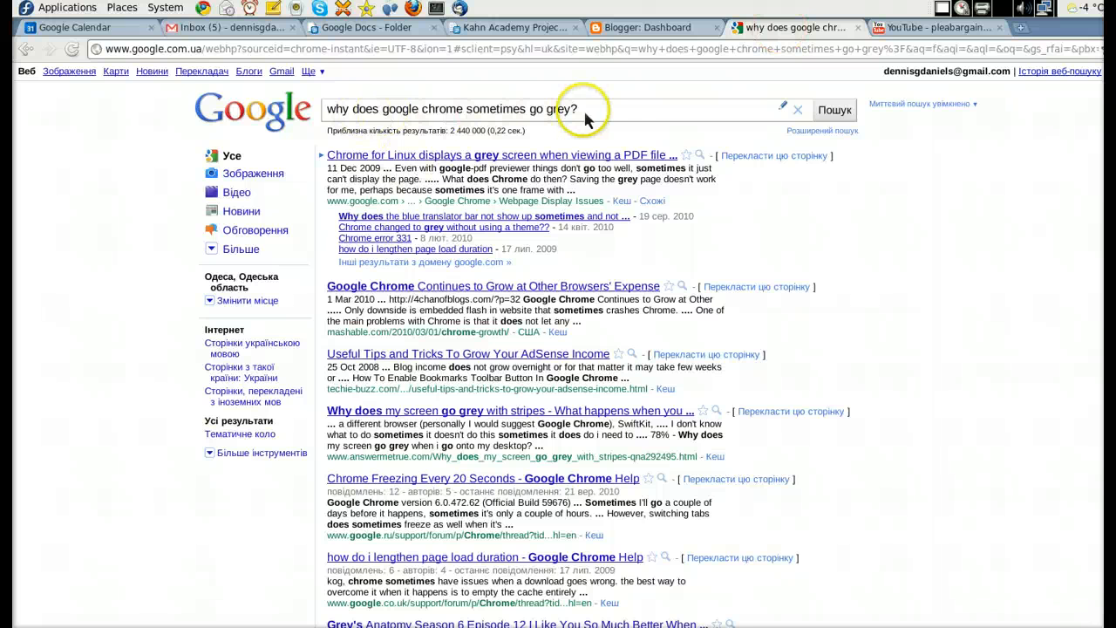
mouse_move(547, 140)
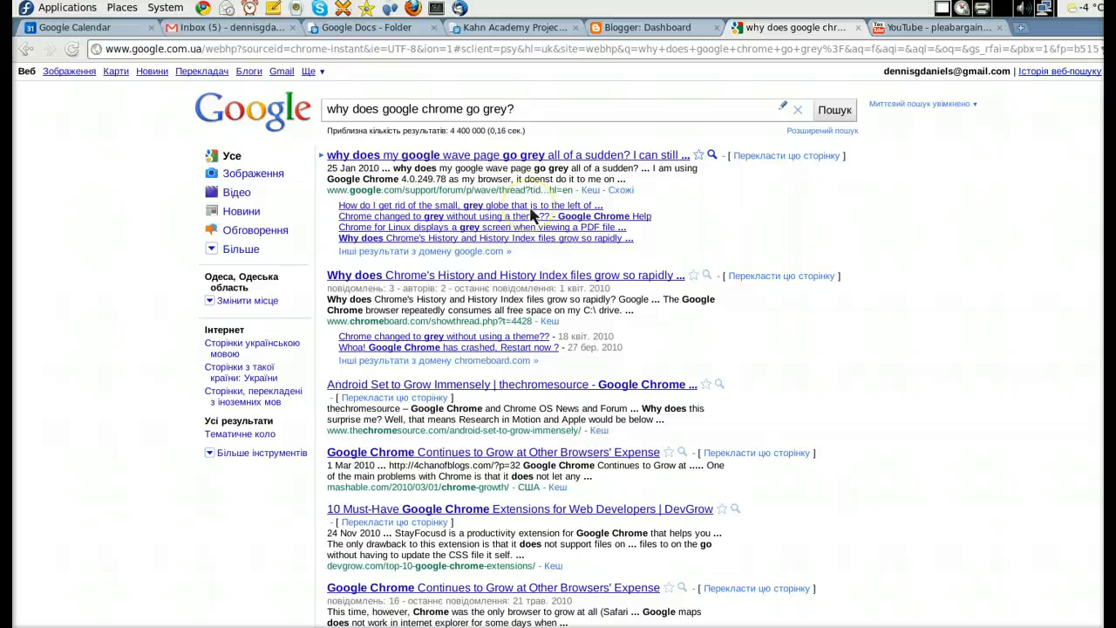
mouse_move(572, 164)
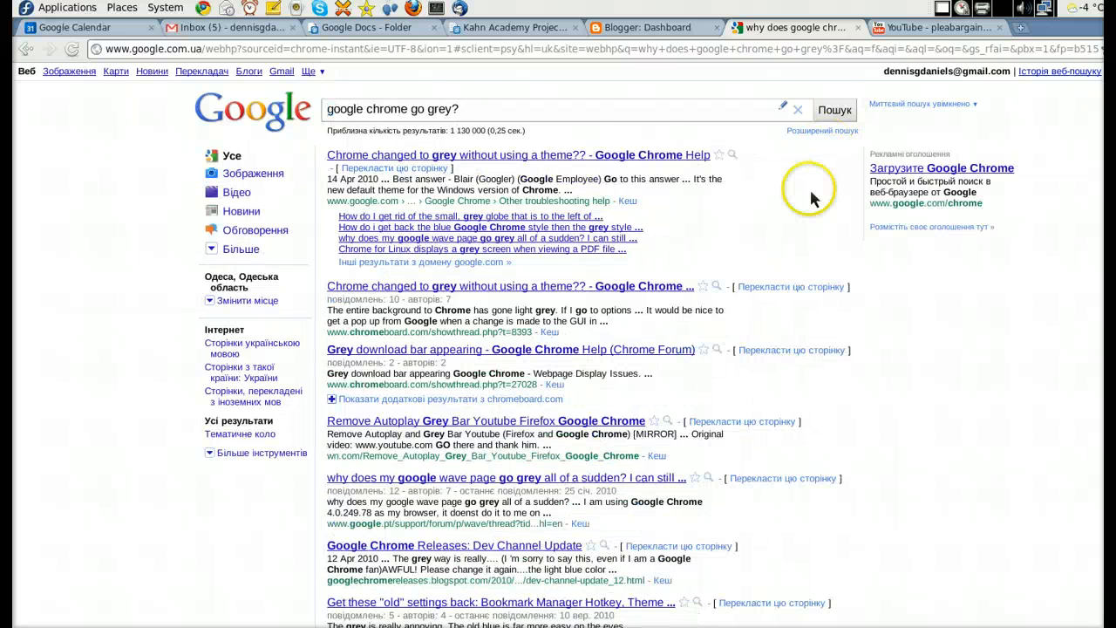
mouse_move(516, 168)
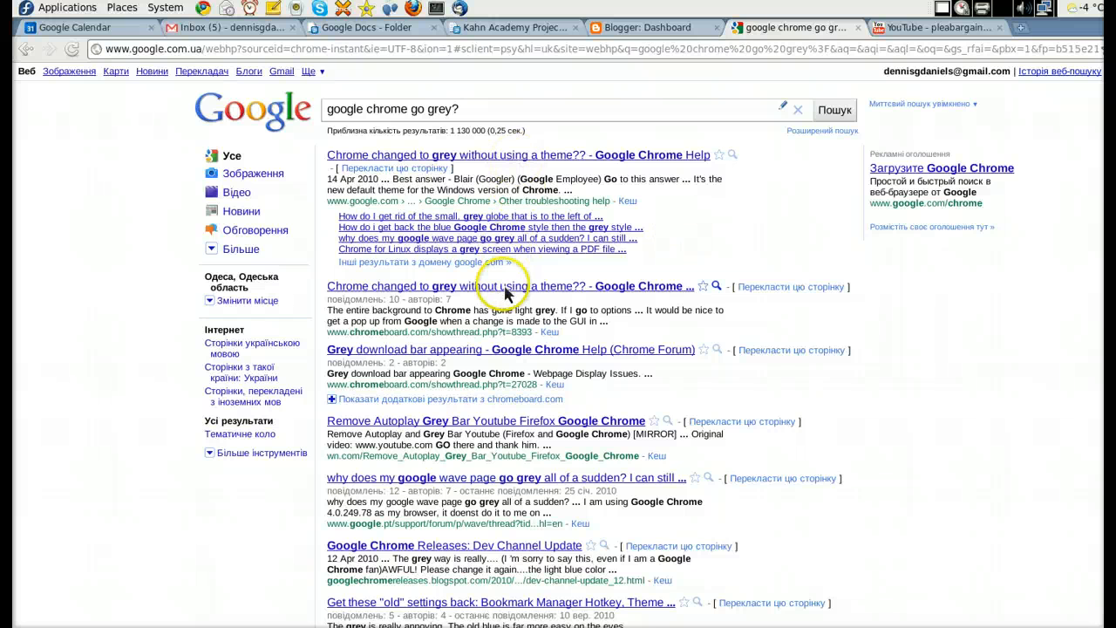
mouse_move(477, 361)
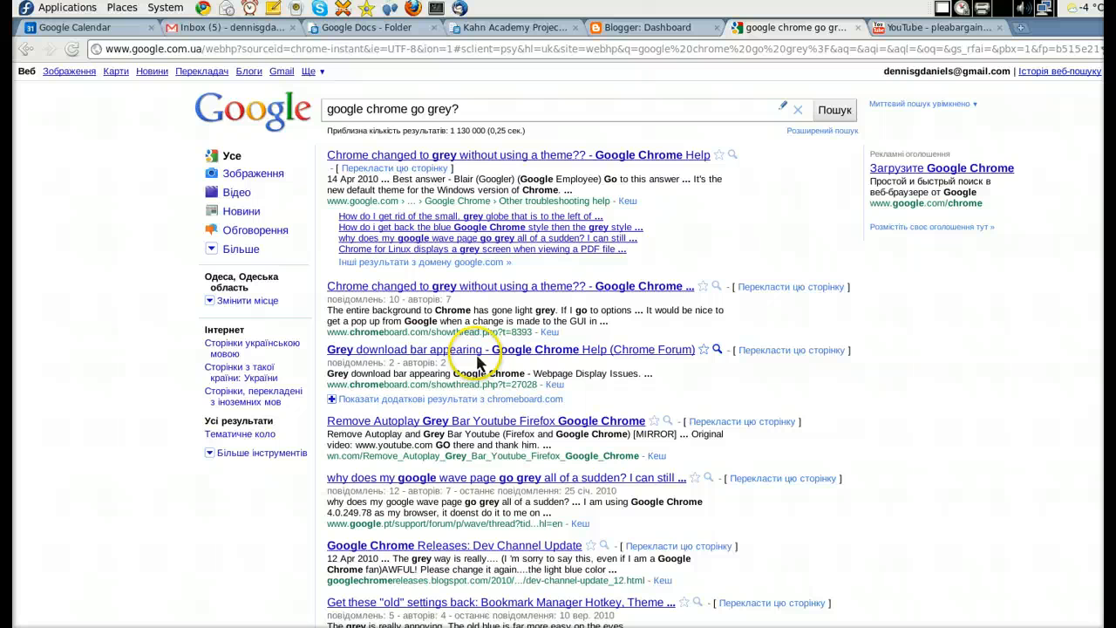
mouse_move(505, 433)
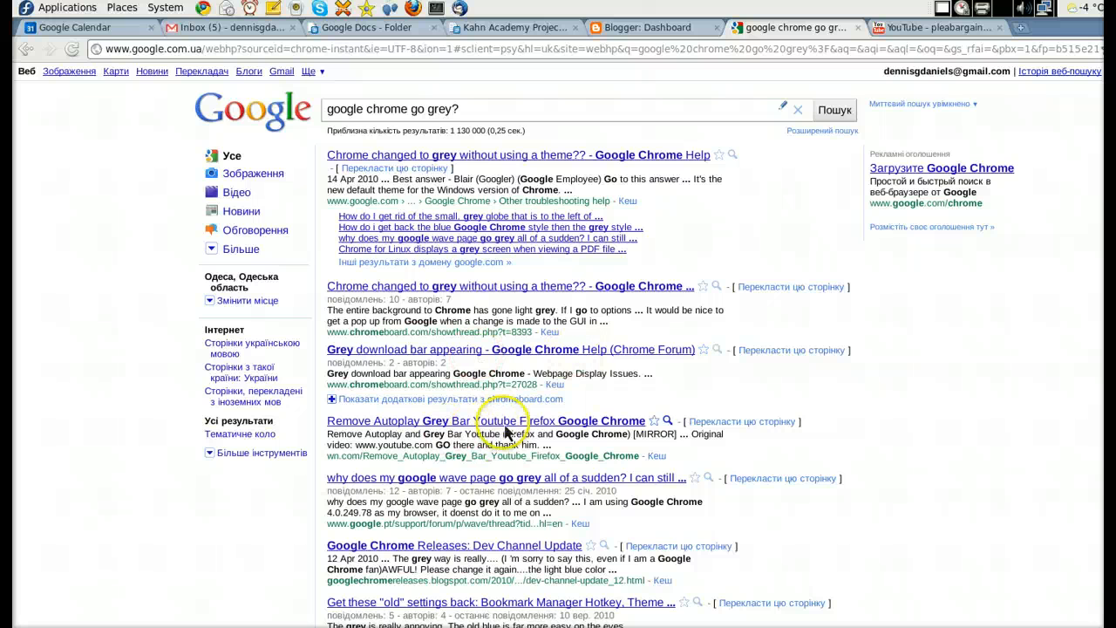
mouse_move(509, 488)
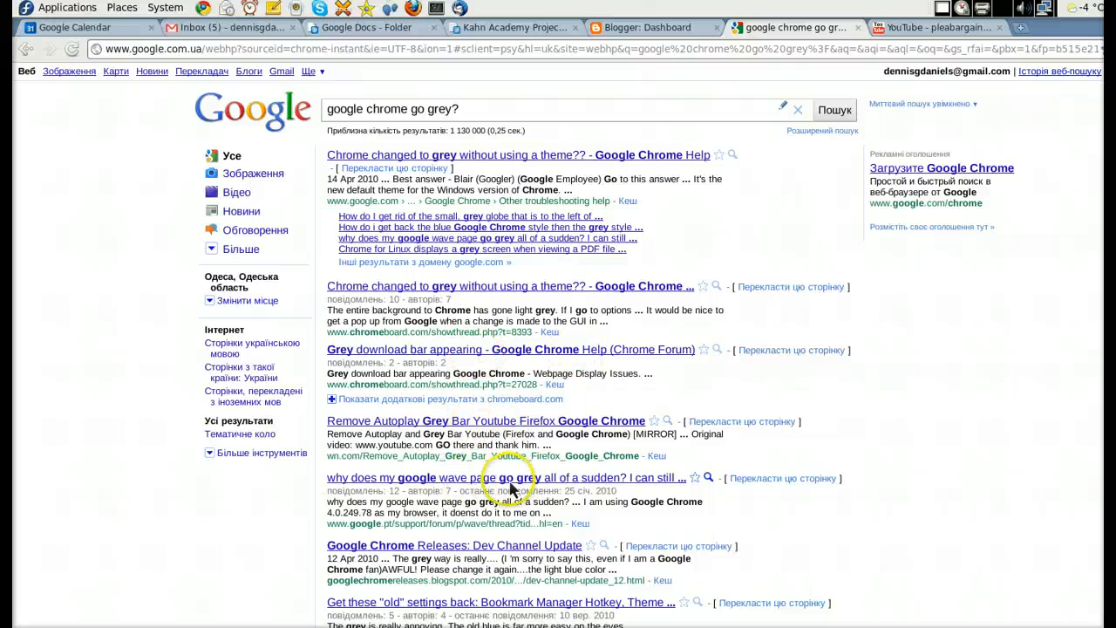
mouse_move(509, 234)
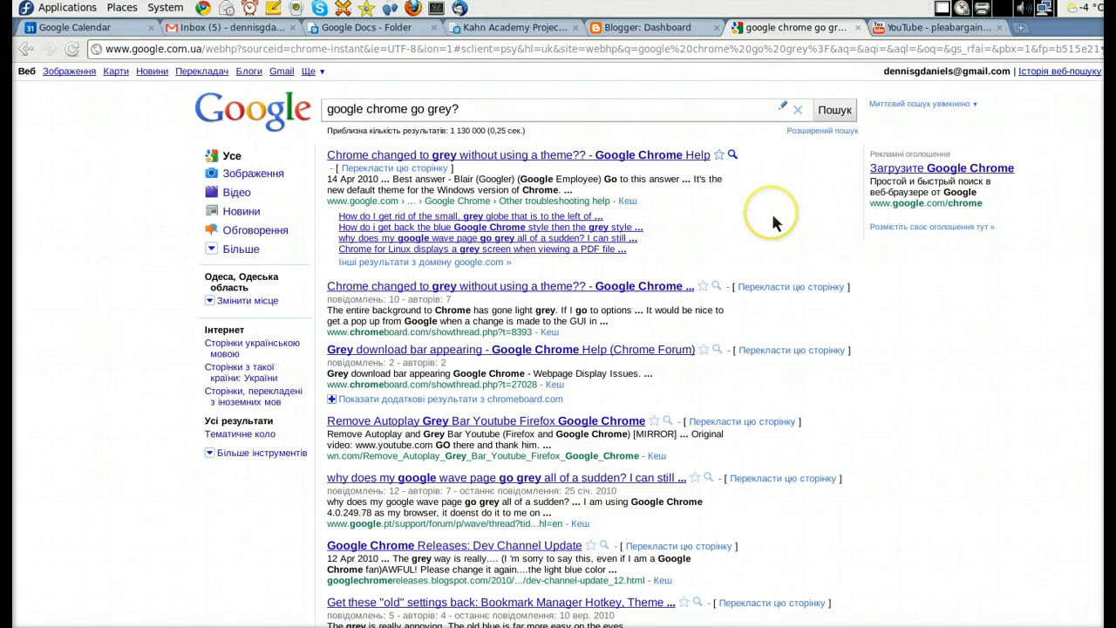
left_click(649, 28)
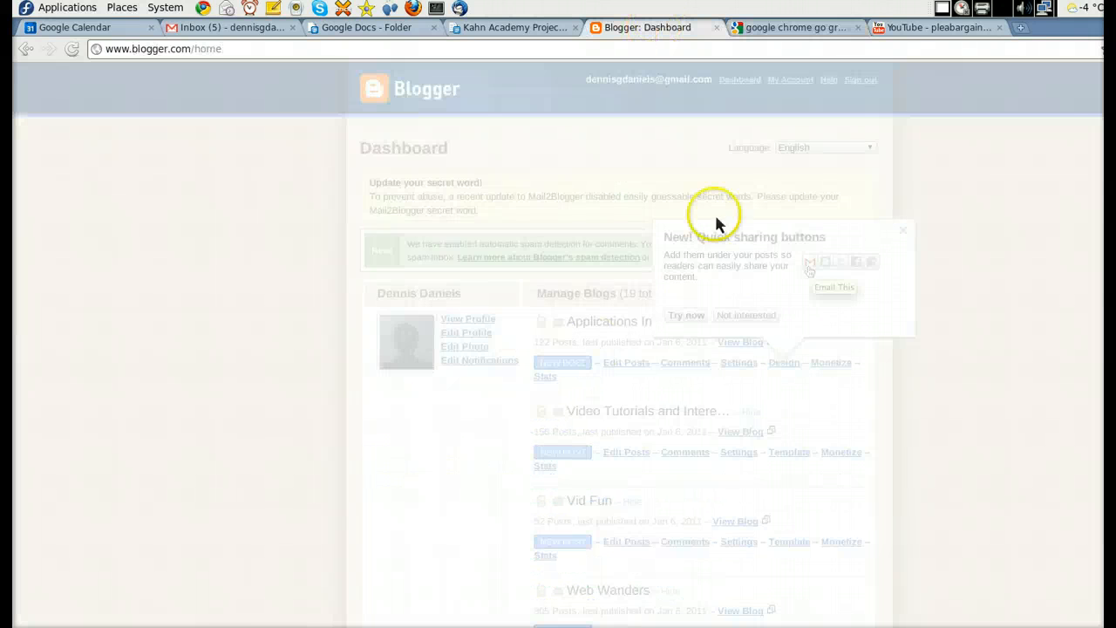
left_click(509, 28)
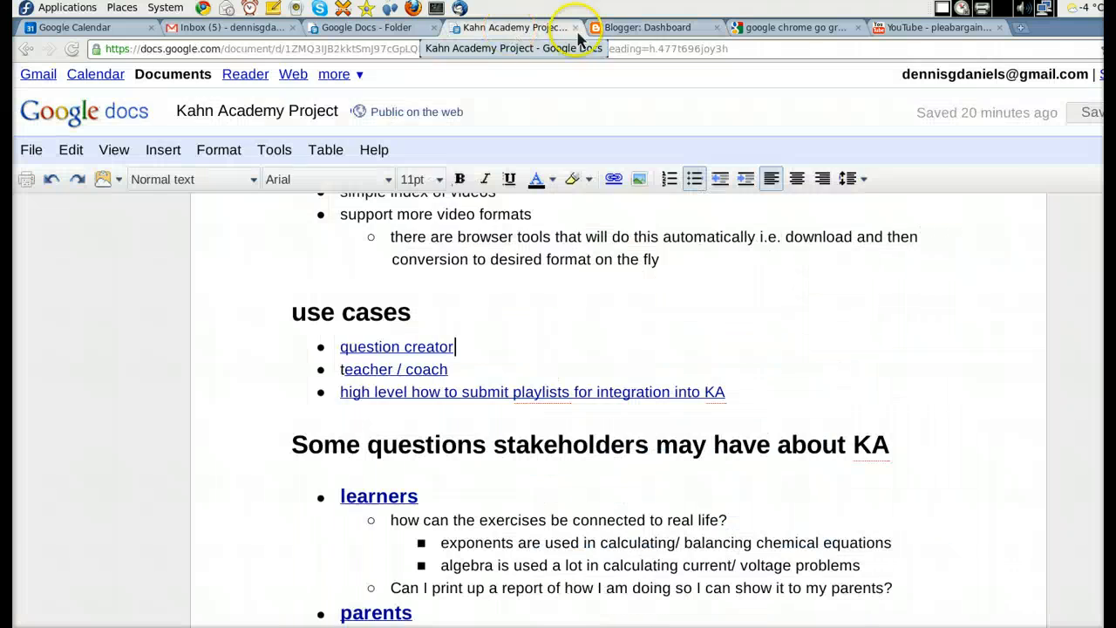